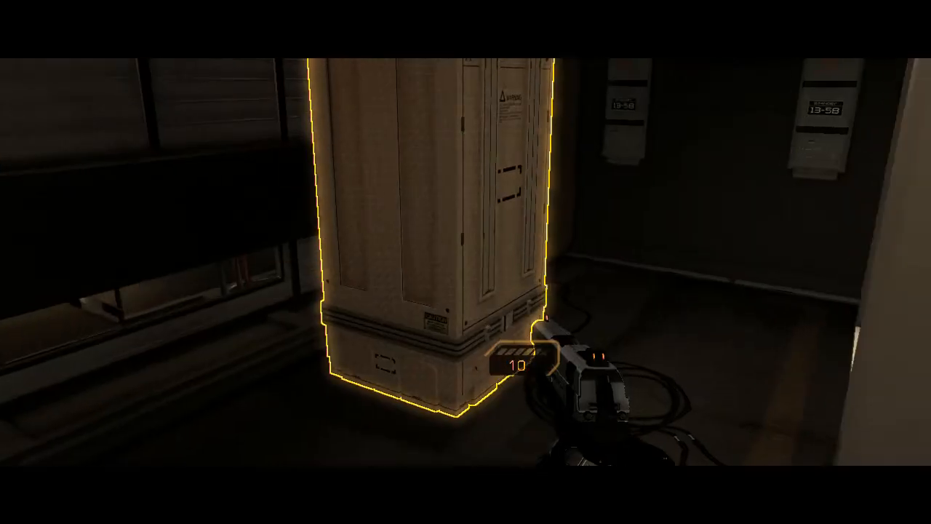
{"action": "mouse_move", "coordinate": [466, 262]}
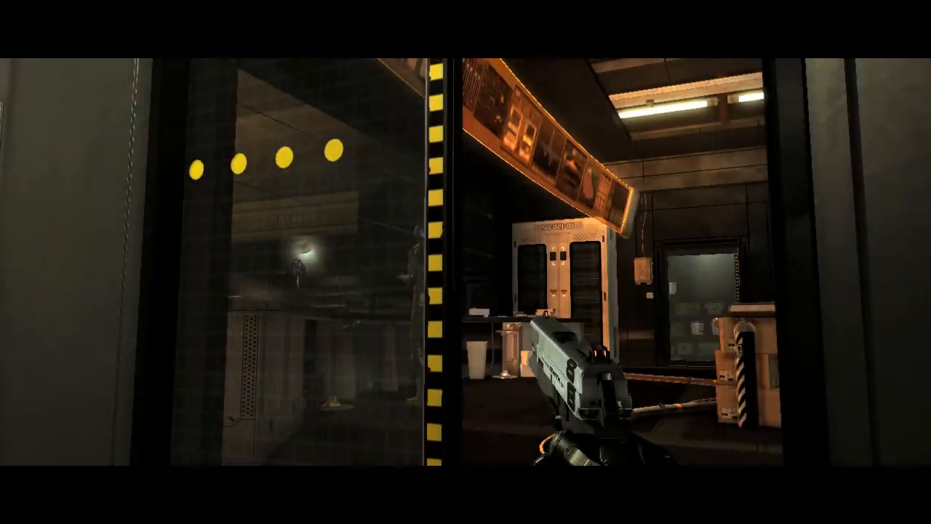